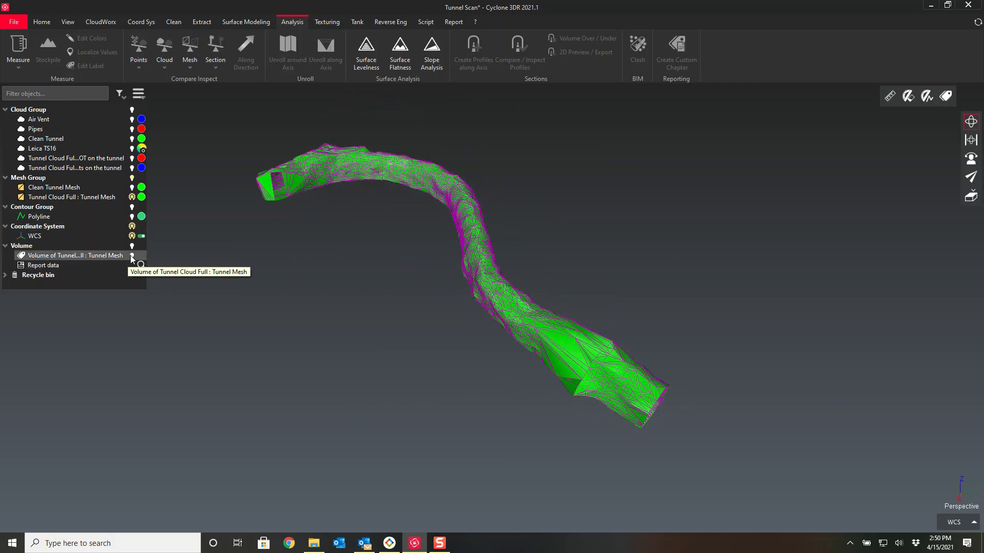
Step: Hide the tunnel volume so the 3D view is left empty
left_click(133, 255)
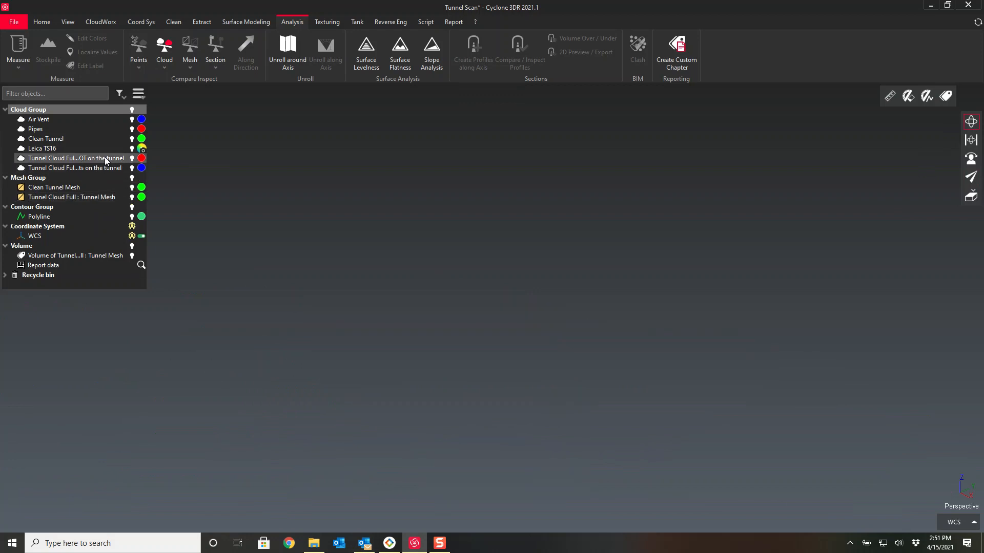
mouse_move(75, 158)
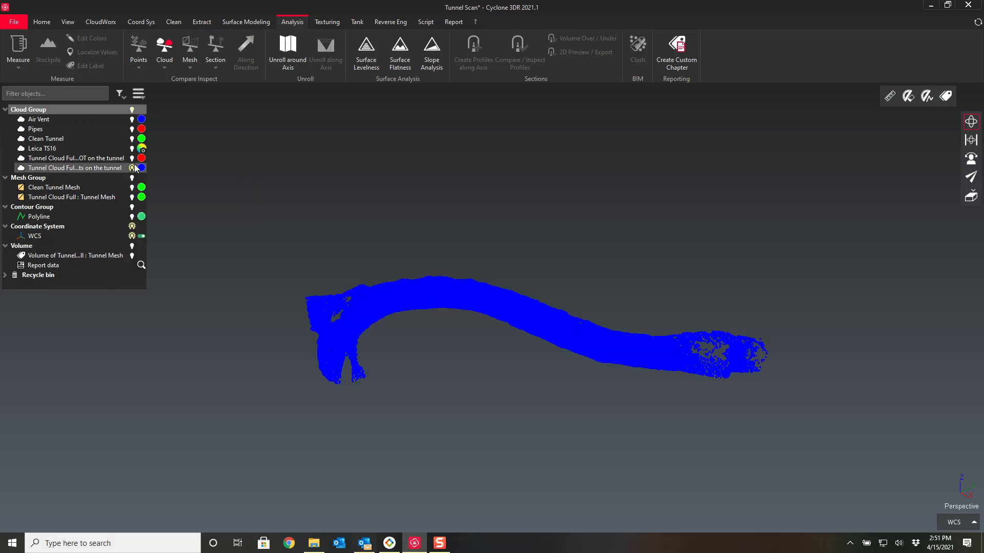
Step: Show the 'Points NOT on the tunnel' cloud alongside the on-tunnel points
left_click(131, 157)
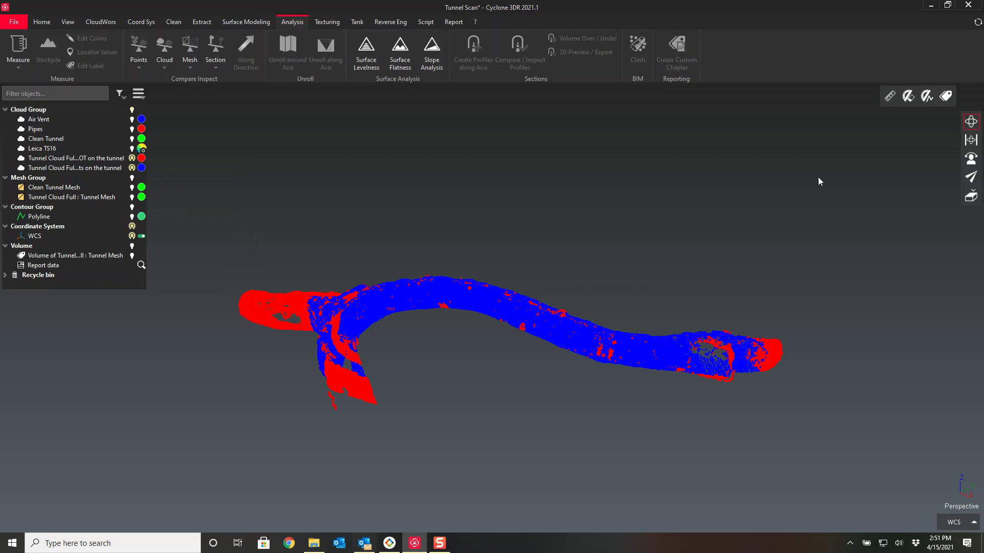
mouse_move(351, 342)
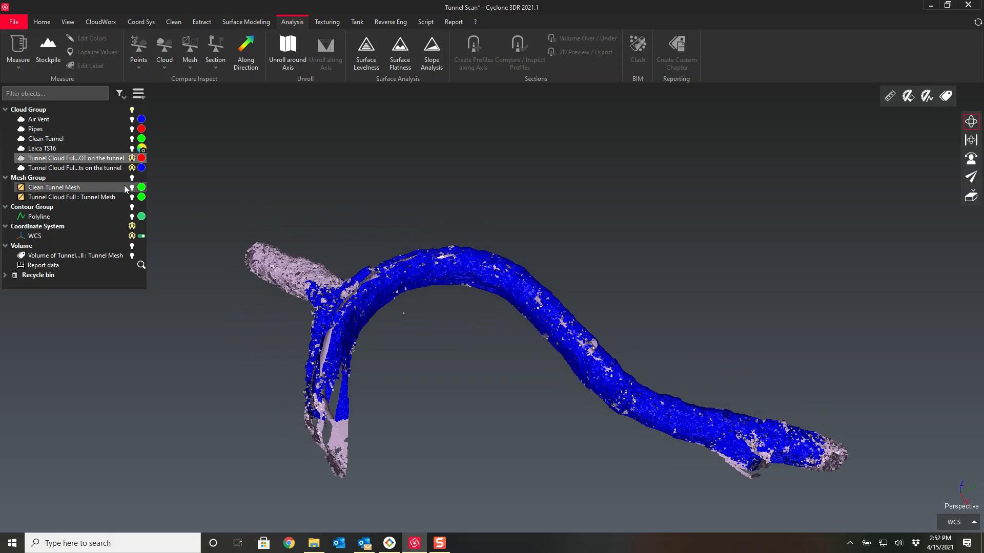
mouse_move(74, 158)
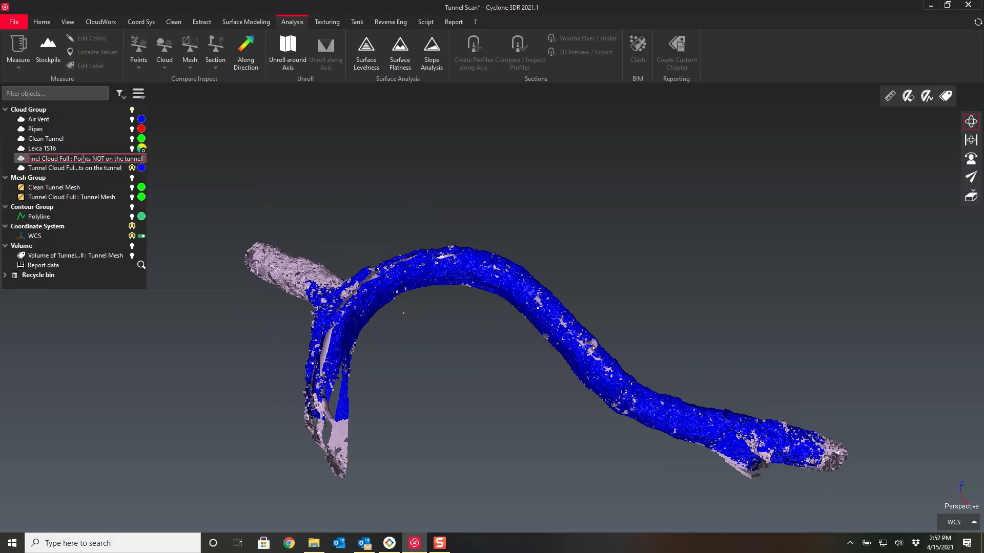
Step: Delete the on-tunnel cloud and rename the off-tunnel cloud to Tunnel Cloud Full
right_click(75, 158)
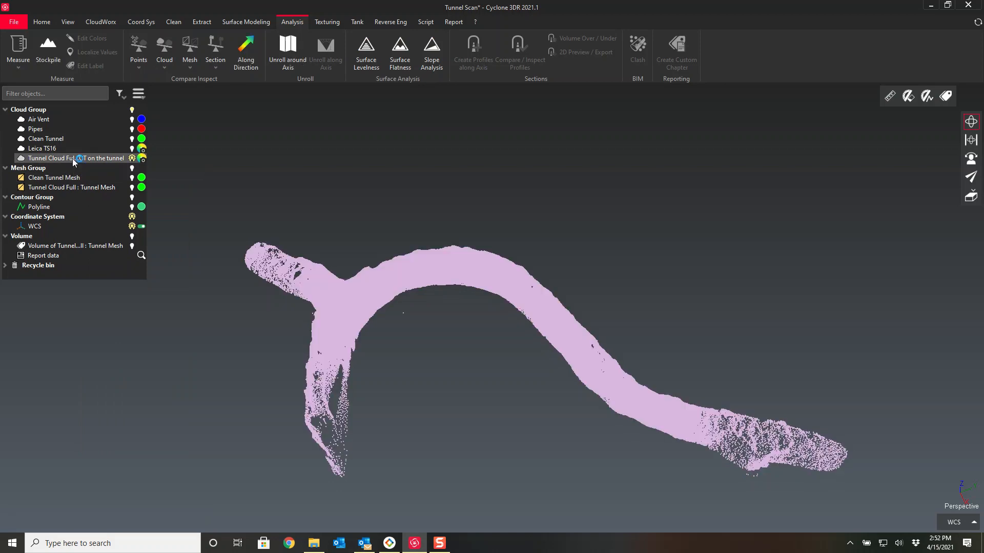
mouse_move(74, 158)
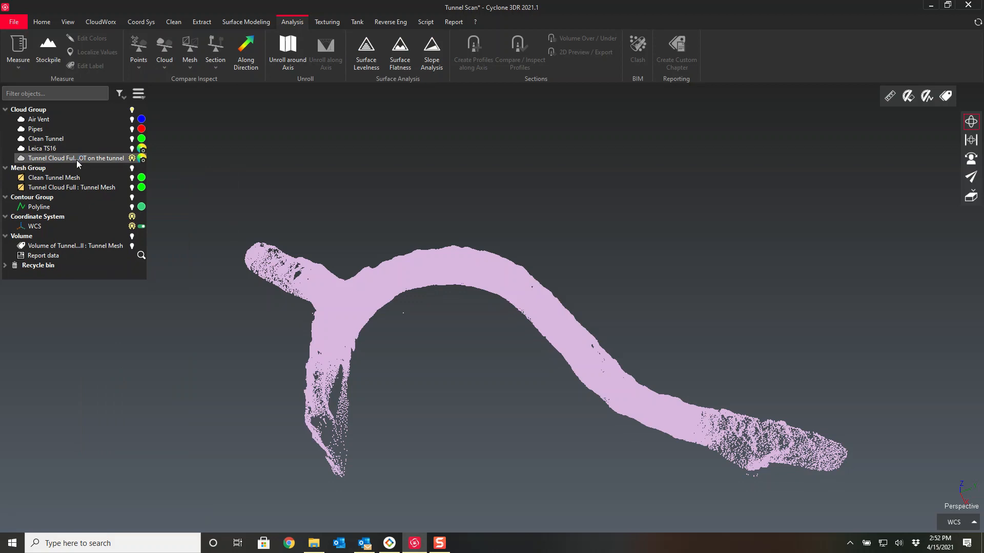
right_click(75, 158)
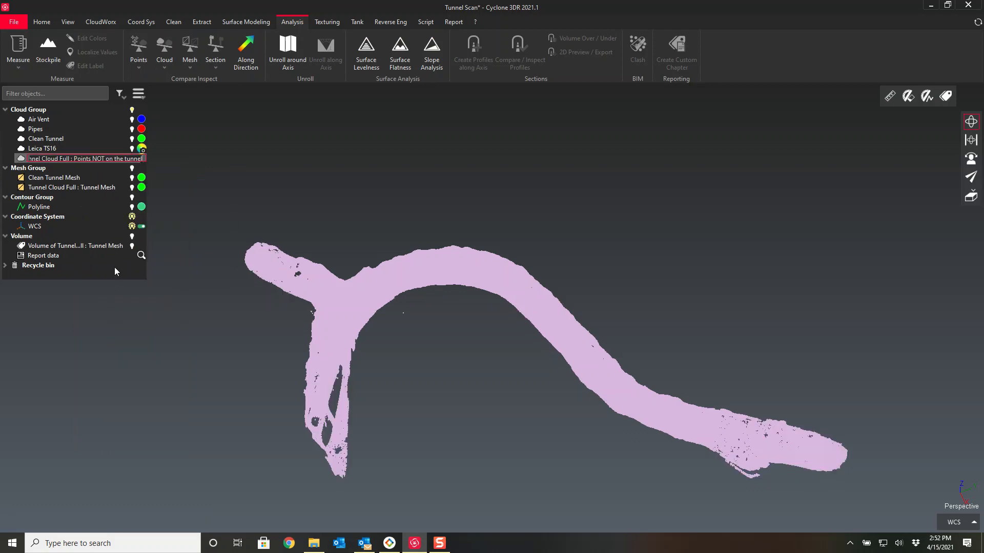
mouse_move(82, 158)
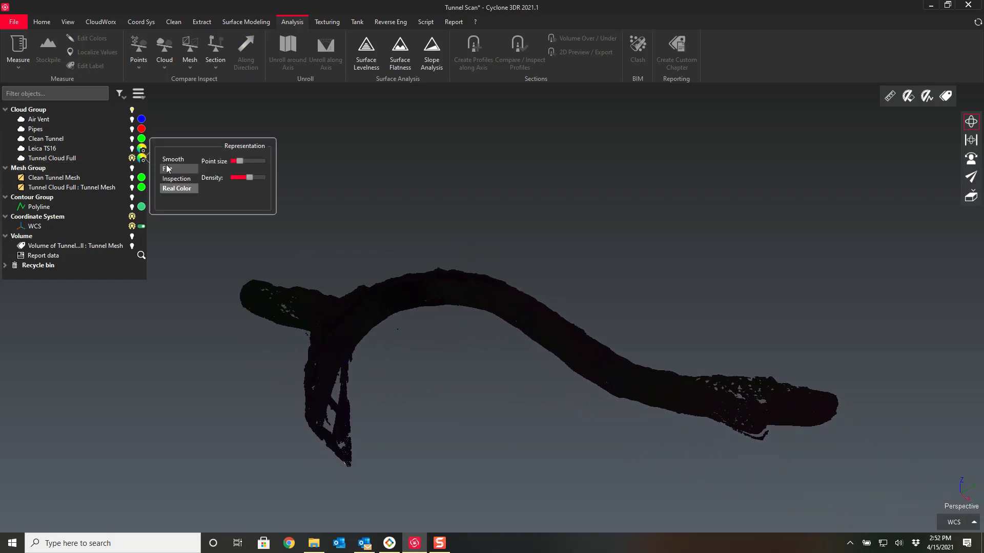
Step: Give Tunnel Cloud Full smooth shading in green, then hide it from the view
left_click(173, 160)
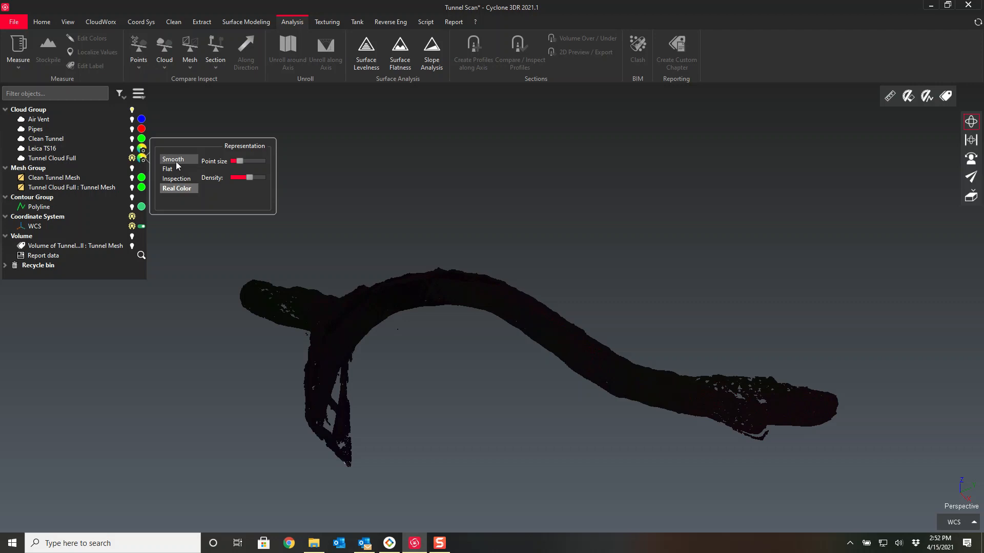
left_click(176, 188)
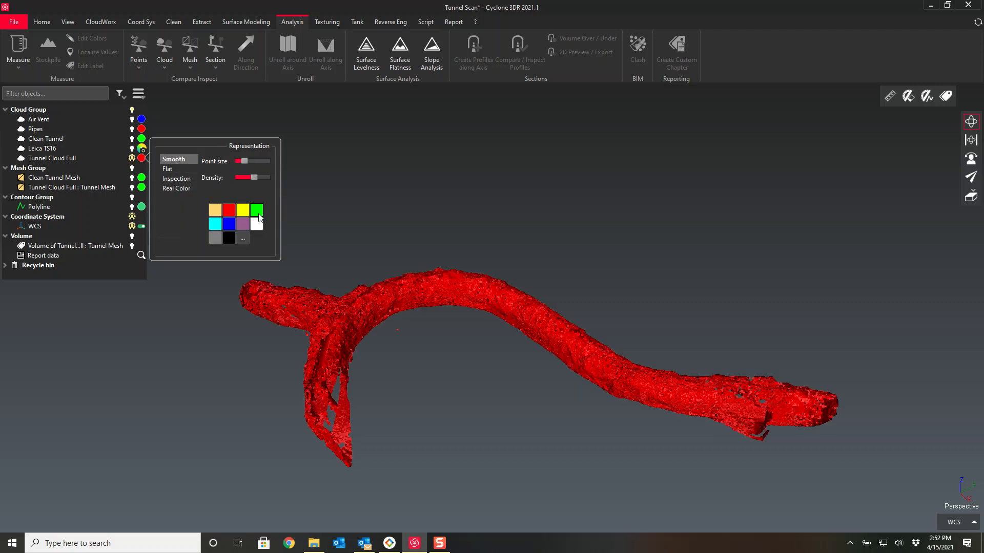
left_click(256, 209)
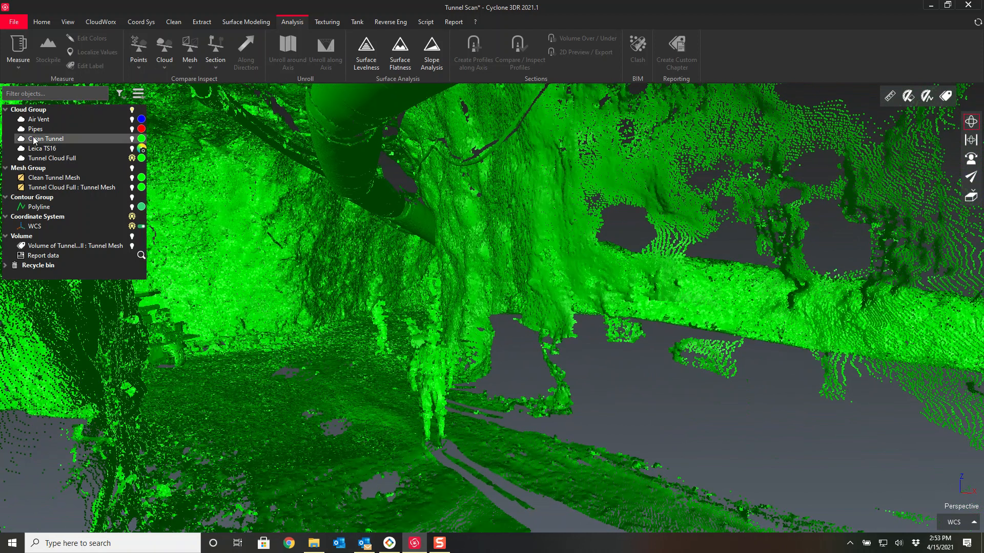
left_click(142, 149)
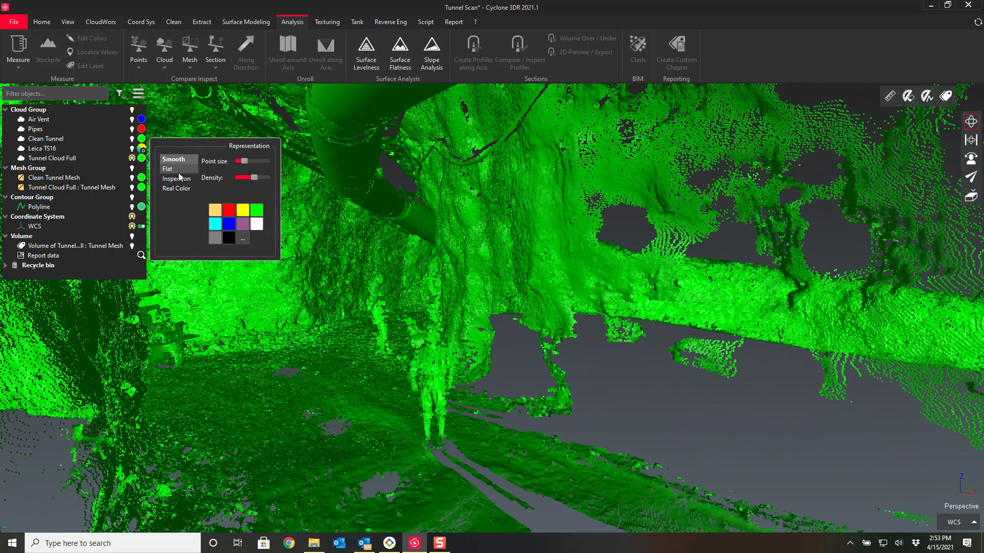
left_click(167, 170)
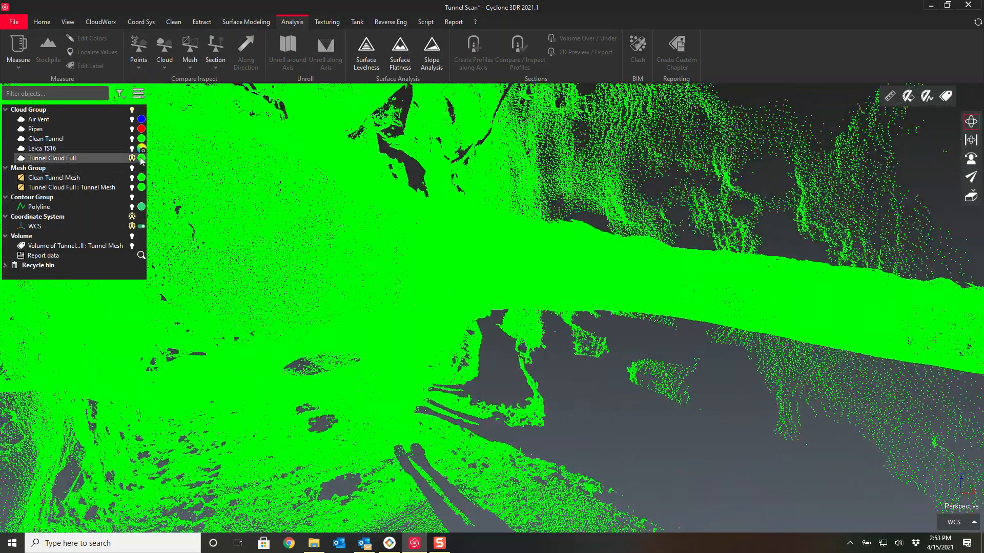
left_click(132, 158)
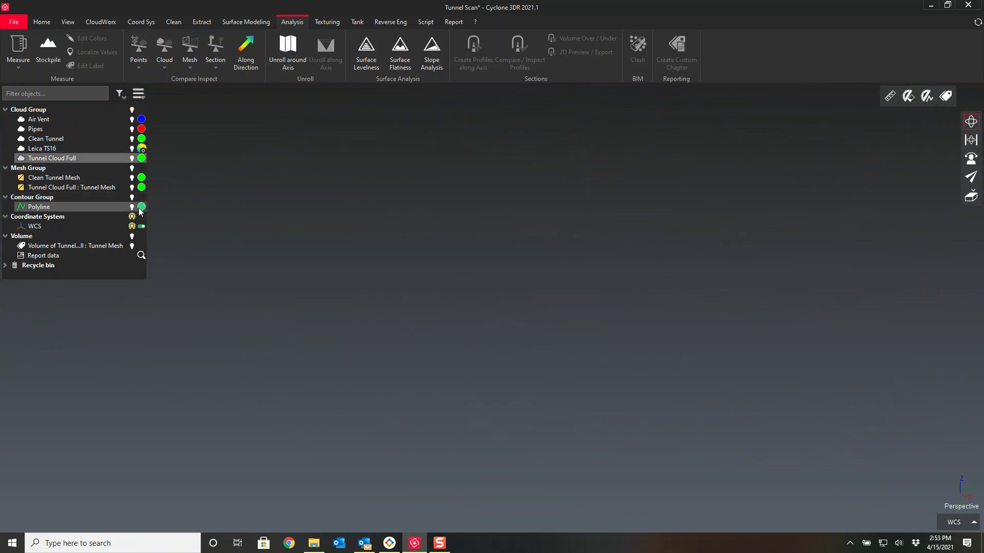
Step: Show Tunnel Cloud Full with the floor polyline and select the polyline for extraction
left_click(72, 187)
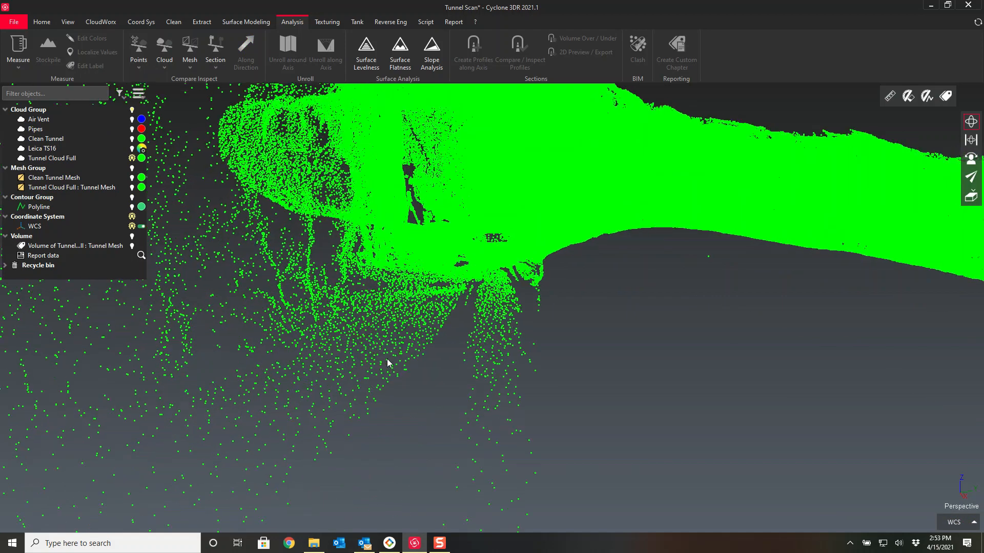
mouse_move(536, 195)
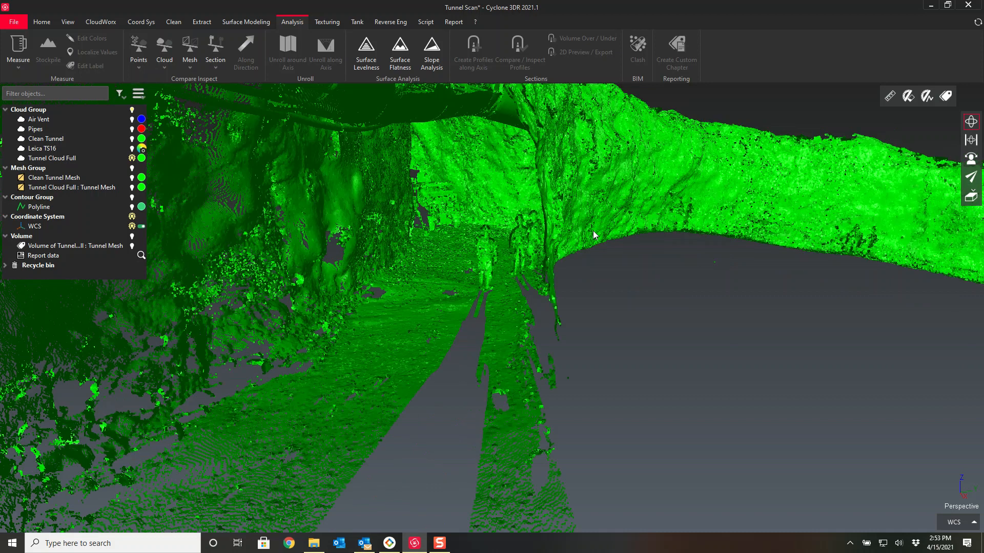
left_click(38, 216)
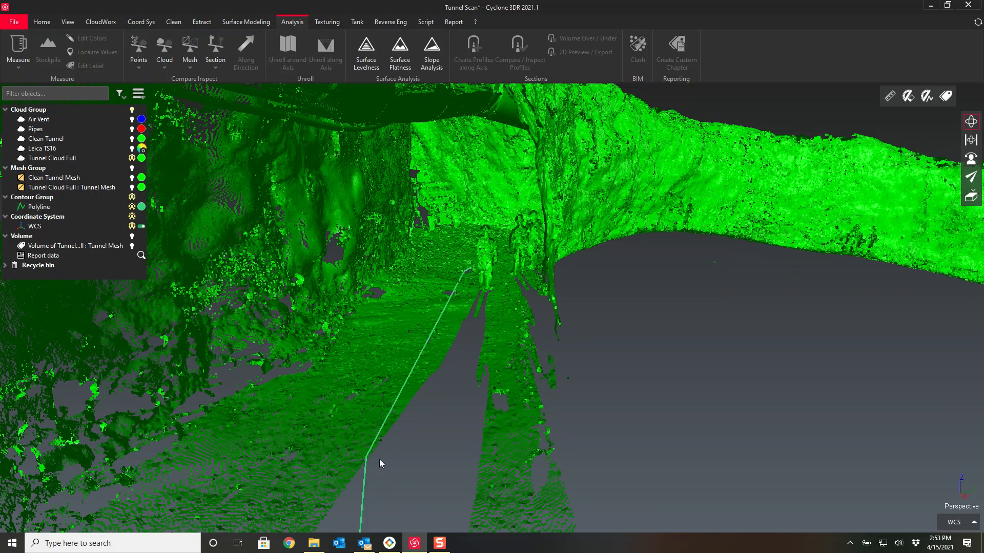
mouse_move(140, 21)
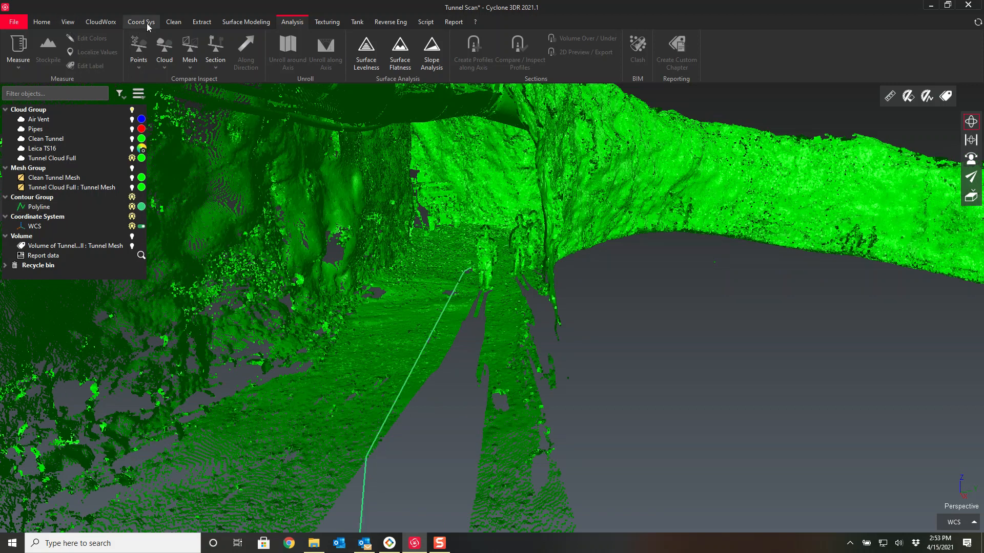
left_click(201, 21)
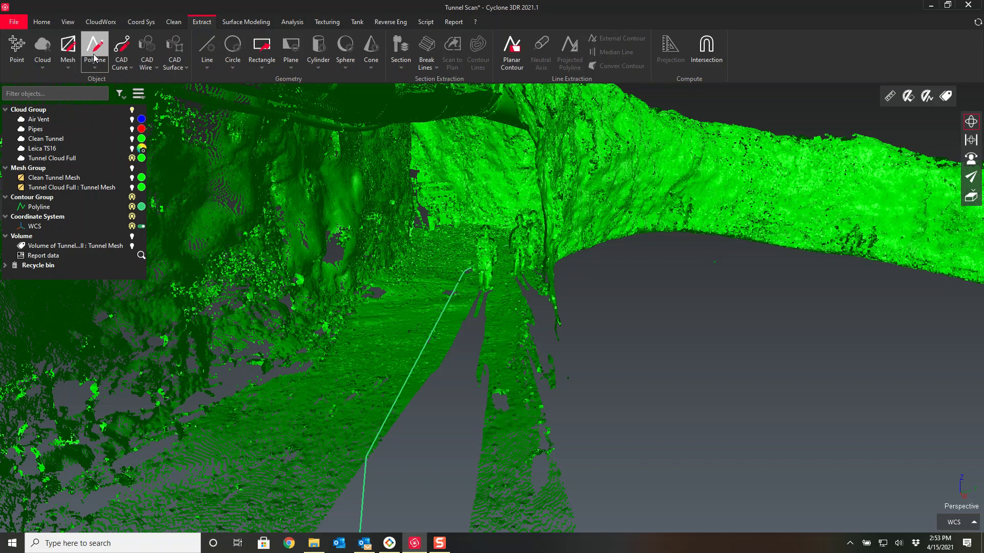
mouse_move(351, 483)
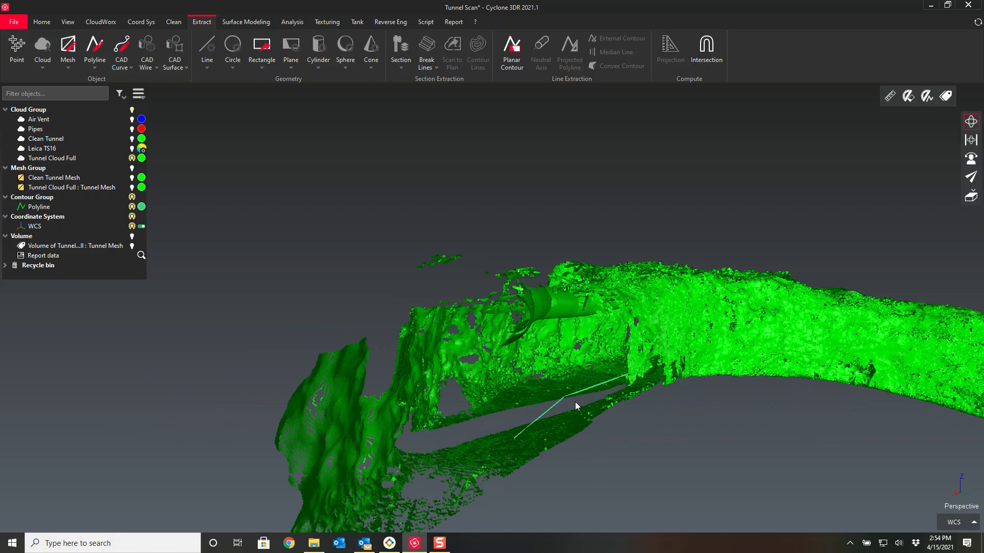
mouse_move(41, 207)
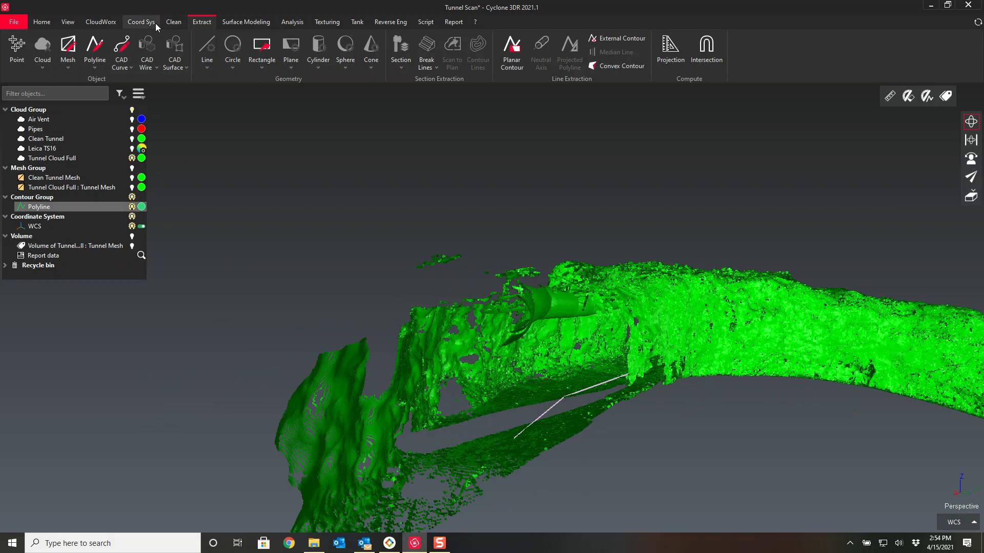
Step: Translate the polyline 6.5 usft straight up along Z = 1 and apply it
left_click(141, 22)
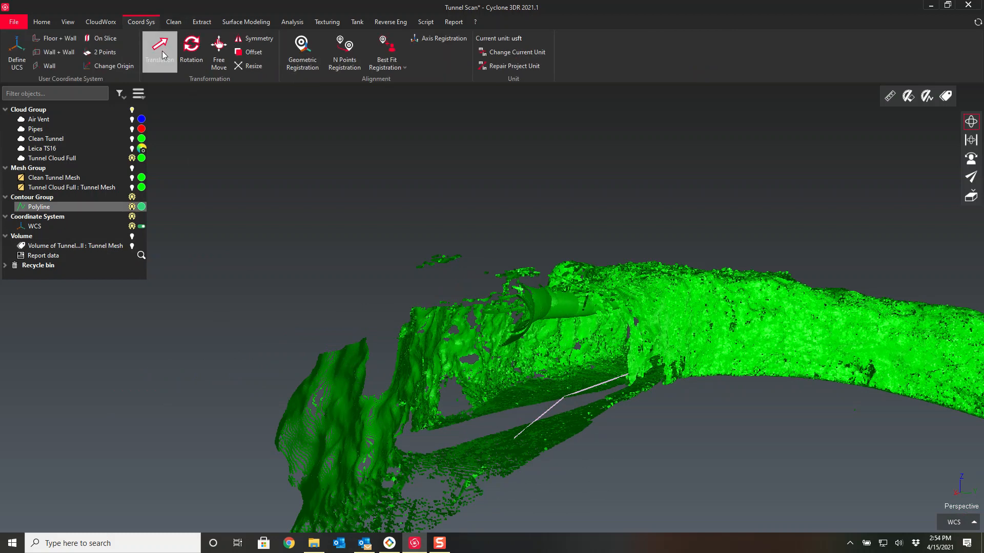
left_click(160, 50)
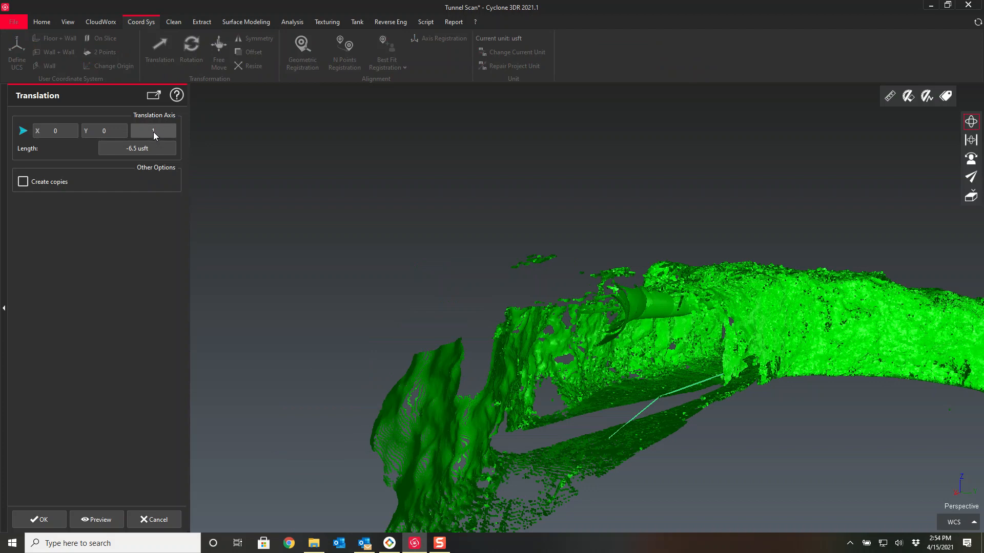
left_click(152, 131)
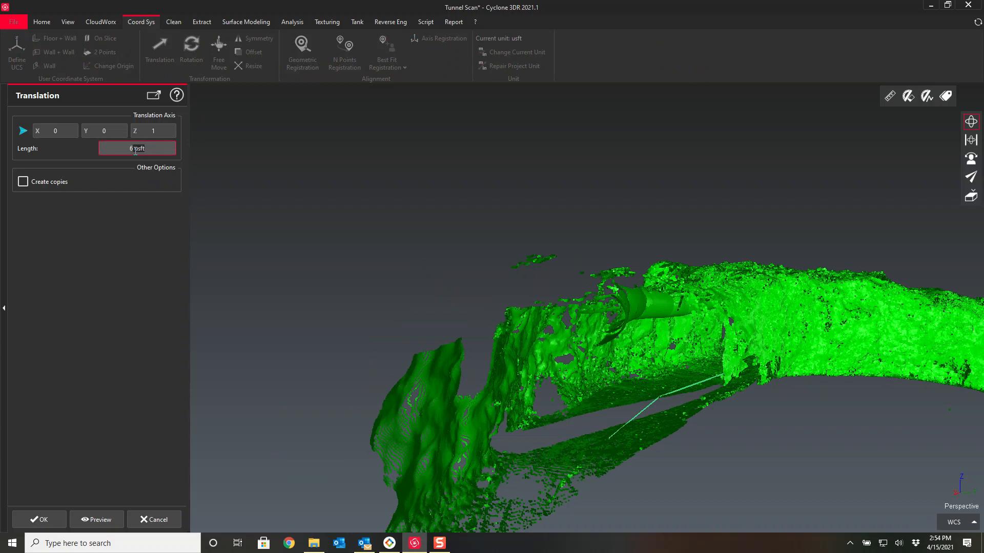
type(".5")
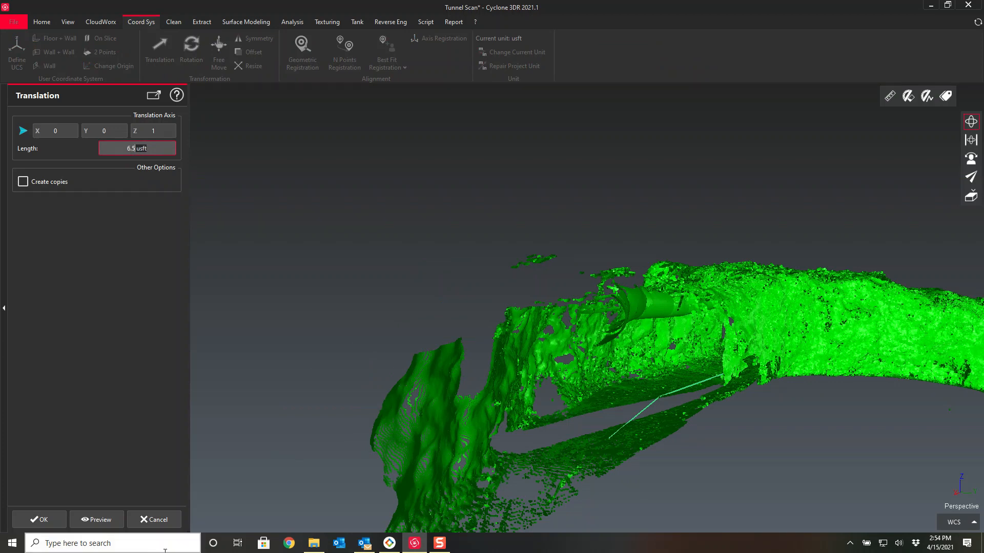
left_click(96, 519)
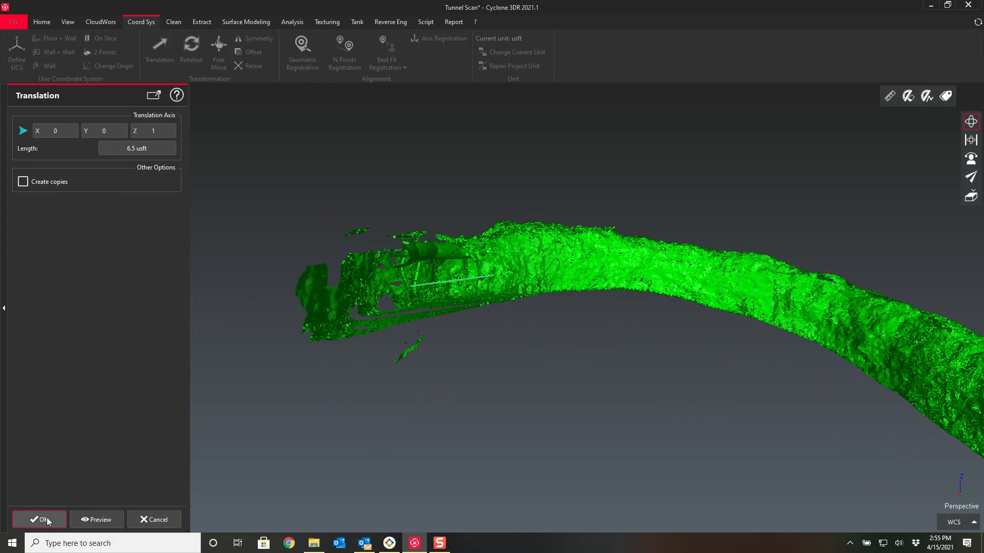
left_click(39, 519)
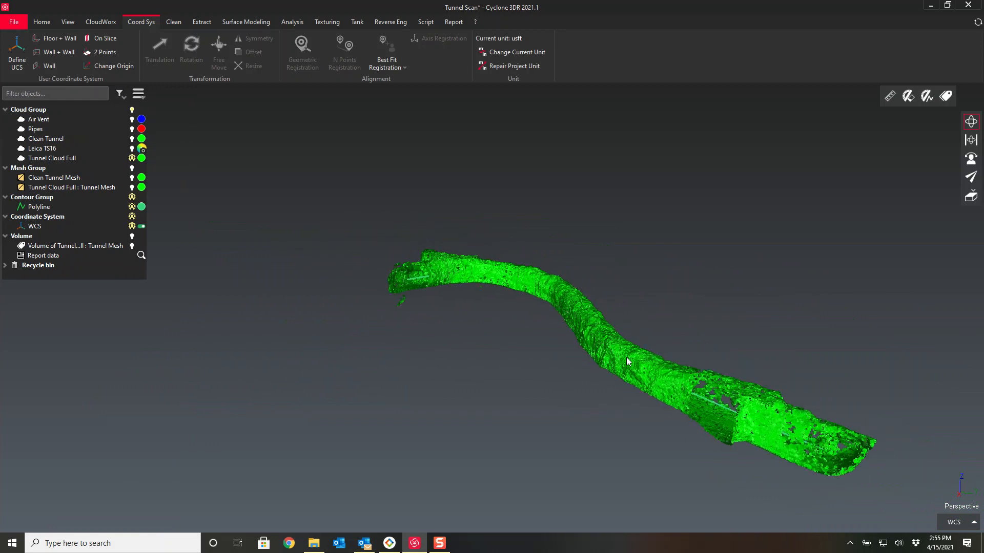
Step: Select Tunnel Cloud Full together with the centre-line polyline in the Clean tools
left_click(52, 158)
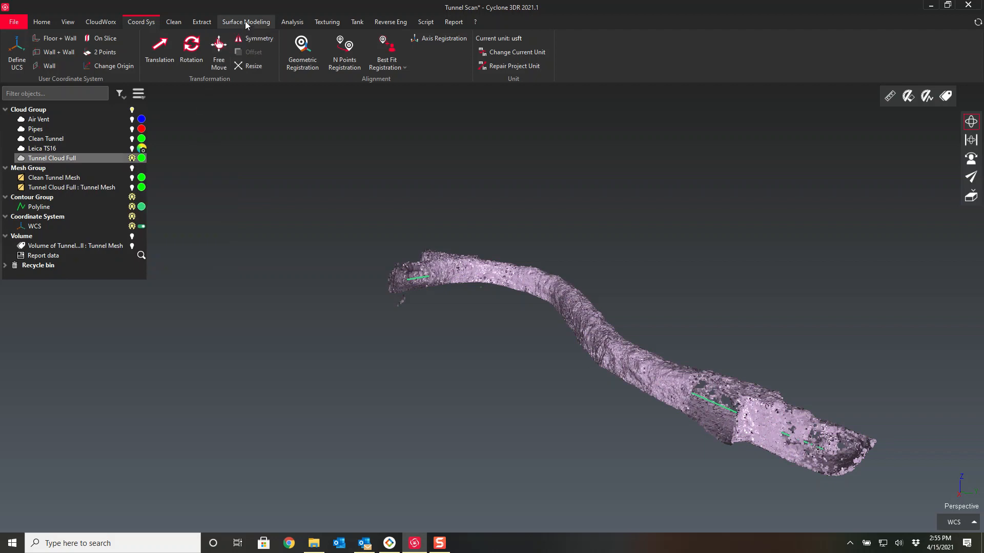
left_click(202, 21)
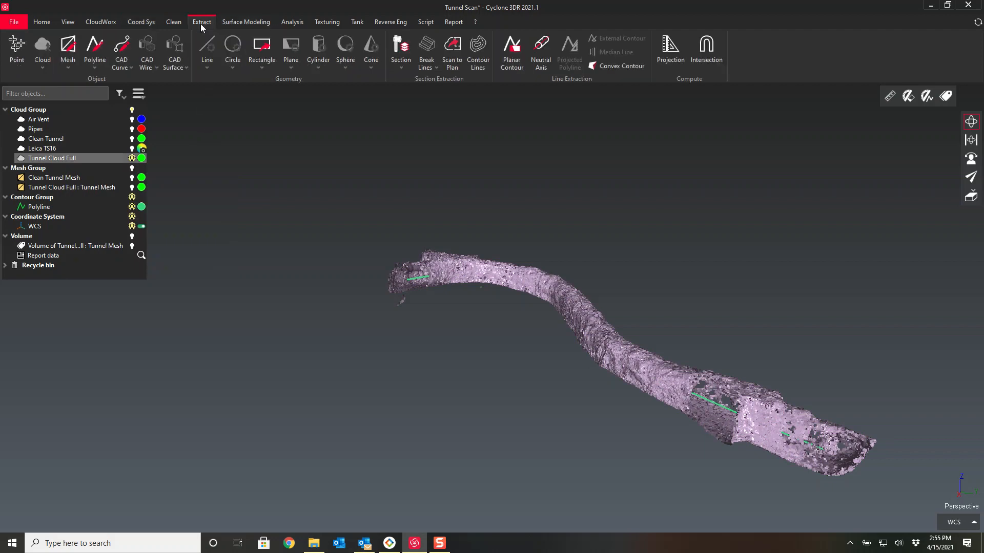
left_click(173, 22)
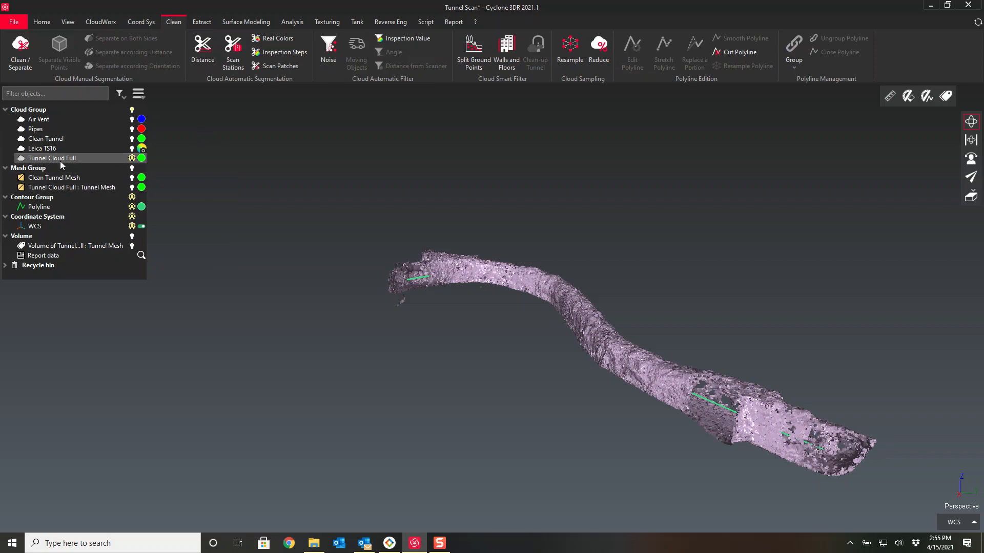
mouse_move(536, 67)
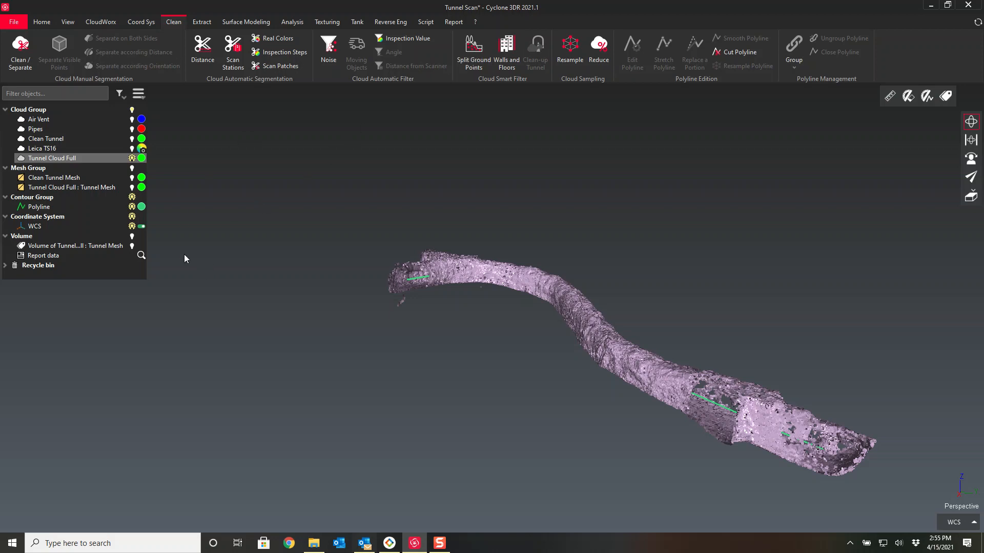
left_click(40, 206)
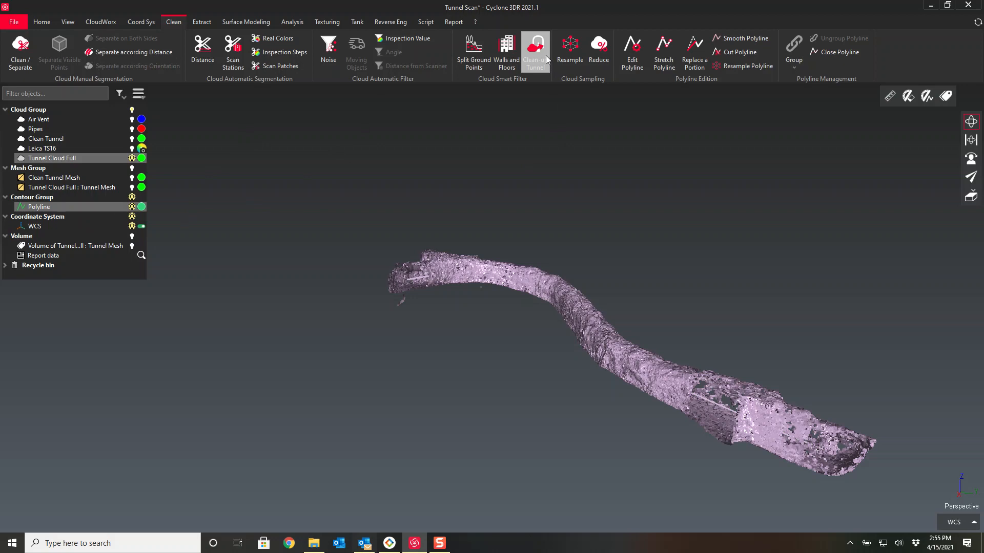
Step: Set Clean-up Tunnel to a 3 usft extraction step with Try to keep details enabled
left_click(535, 51)
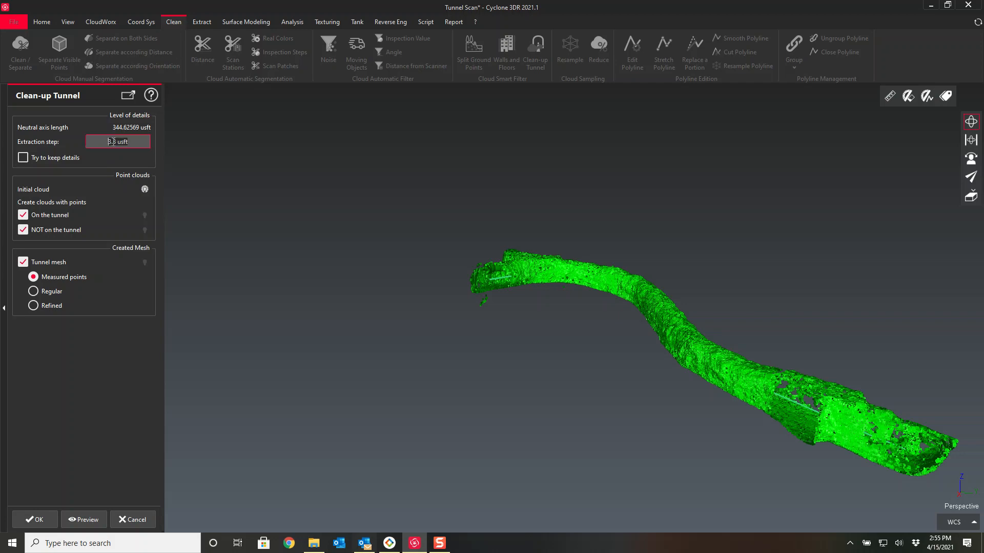
type("5")
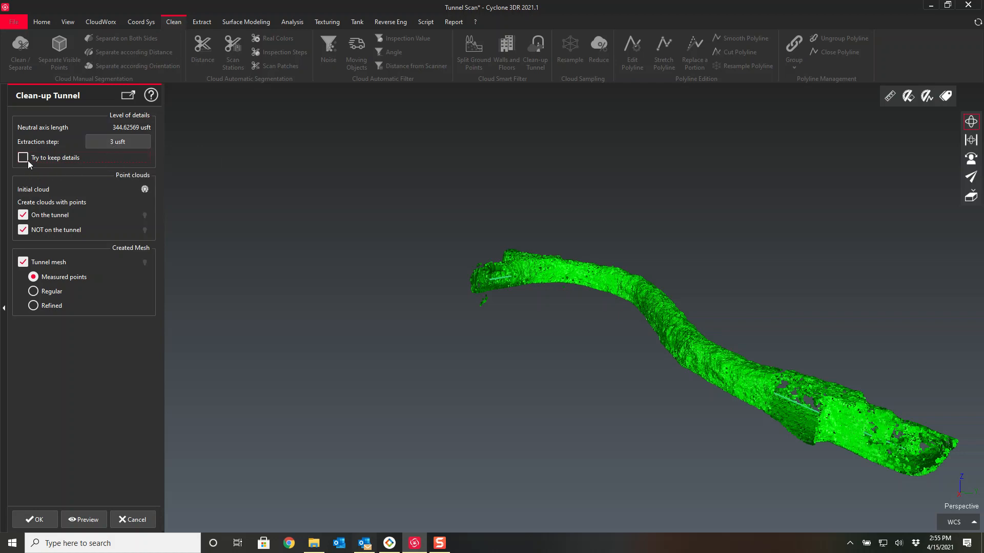
left_click(23, 158)
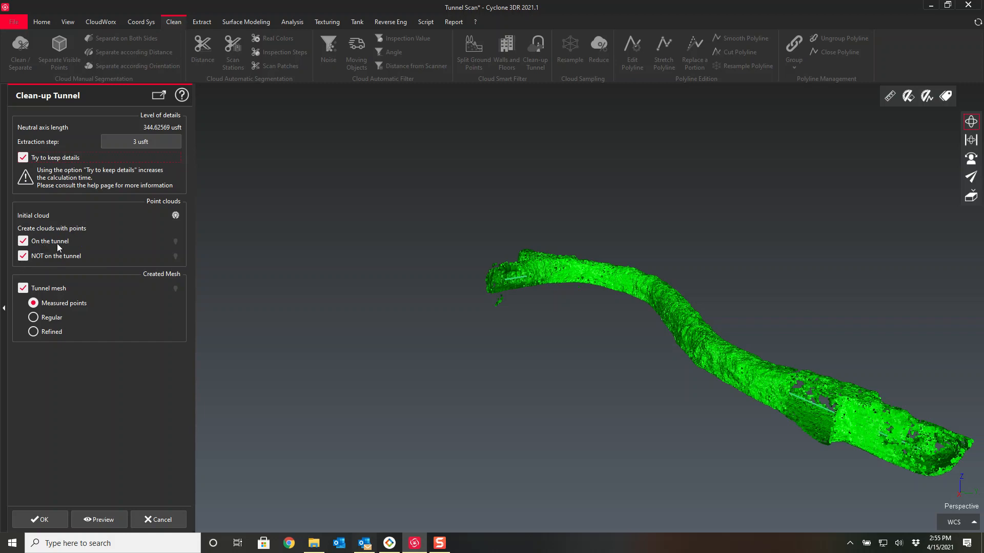
mouse_move(63, 266)
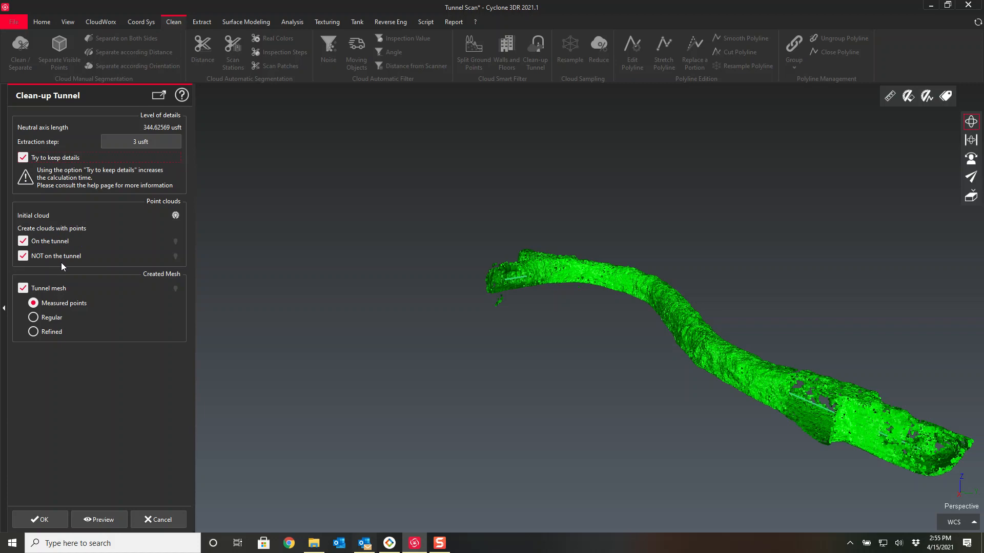
mouse_move(40, 295)
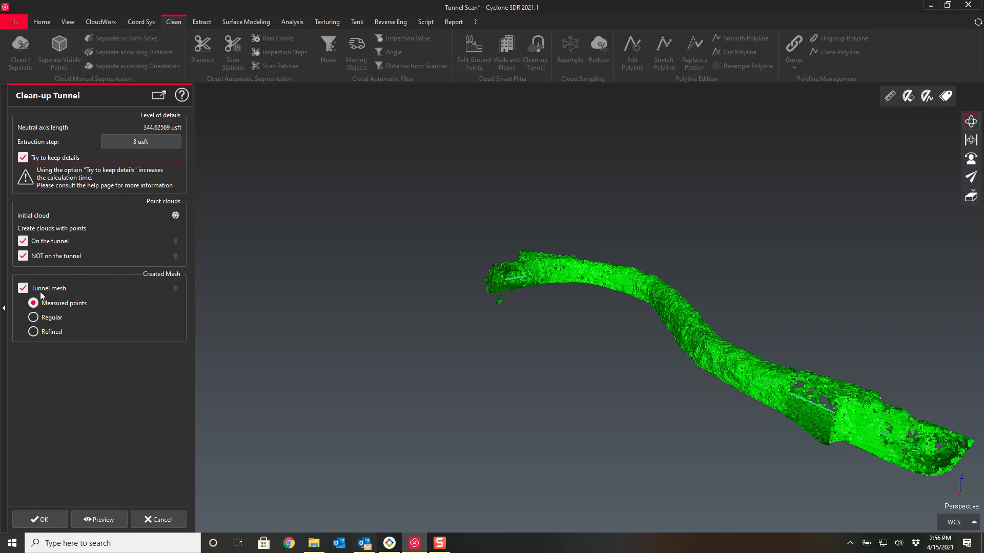
mouse_move(55, 309)
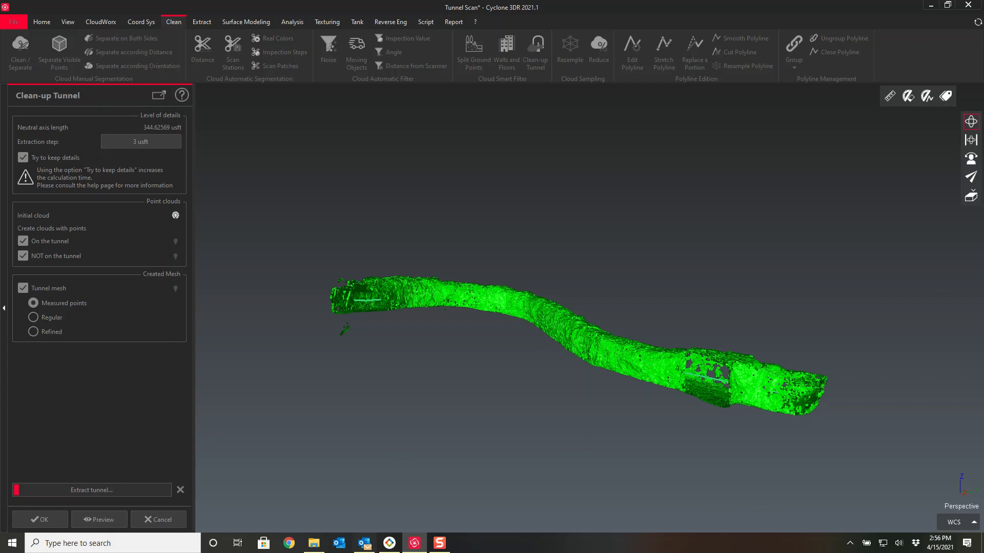
Step: Confirm the tunnel clean-up, producing on- and off-tunnel clouds and a new Tunnel Mesh
left_click(39, 518)
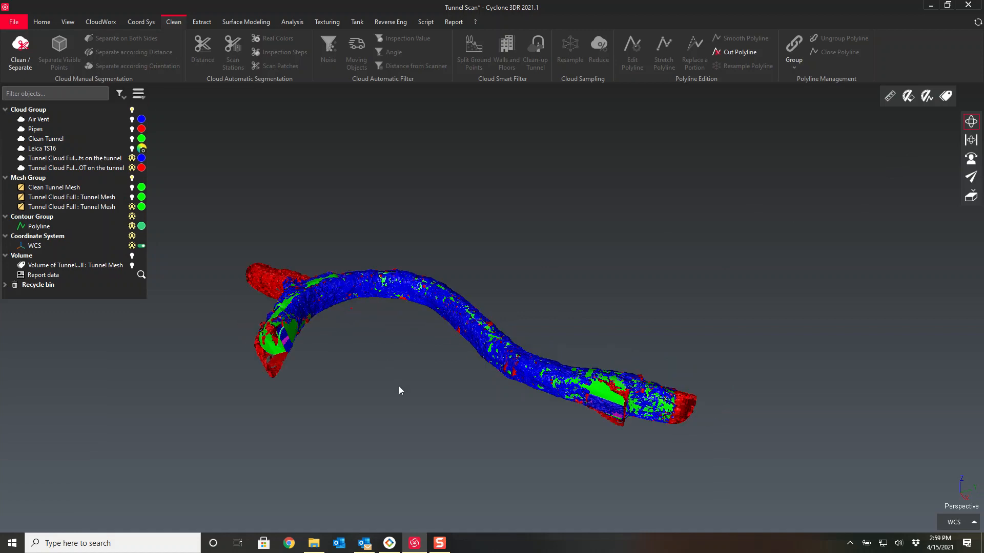
mouse_move(319, 401)
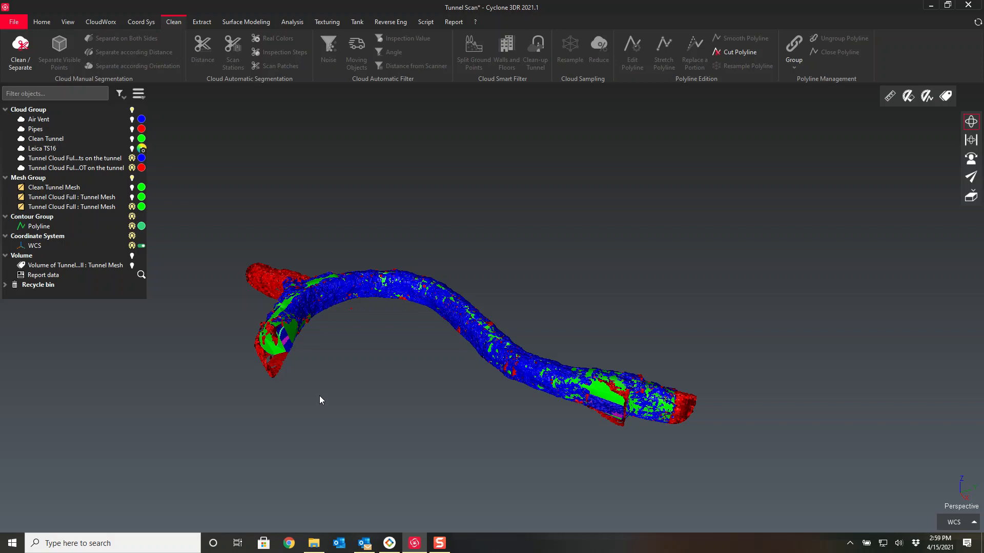
Step: Hide the off-tunnel and on-tunnel clouds, leaving only the new tunnel mesh shown
left_click(72, 197)
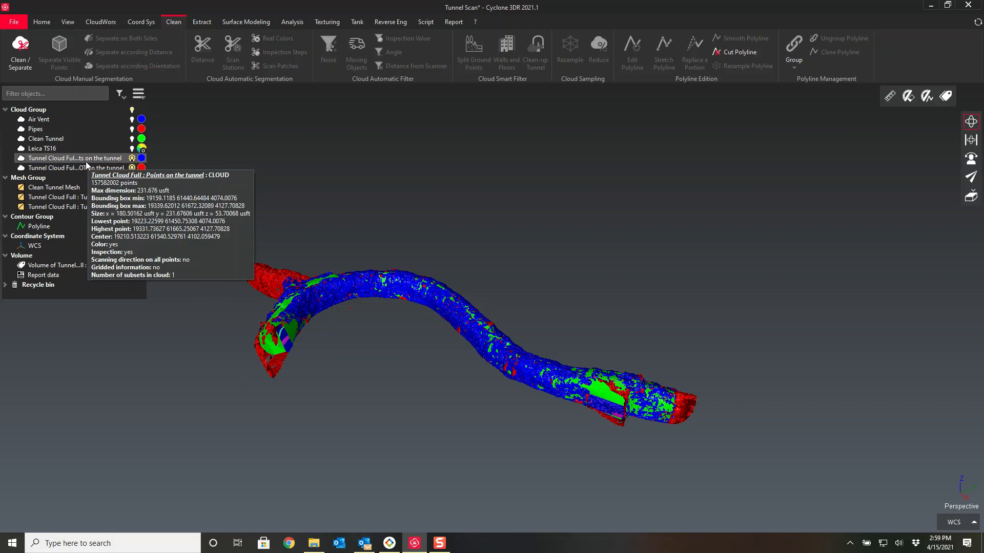
mouse_move(73, 167)
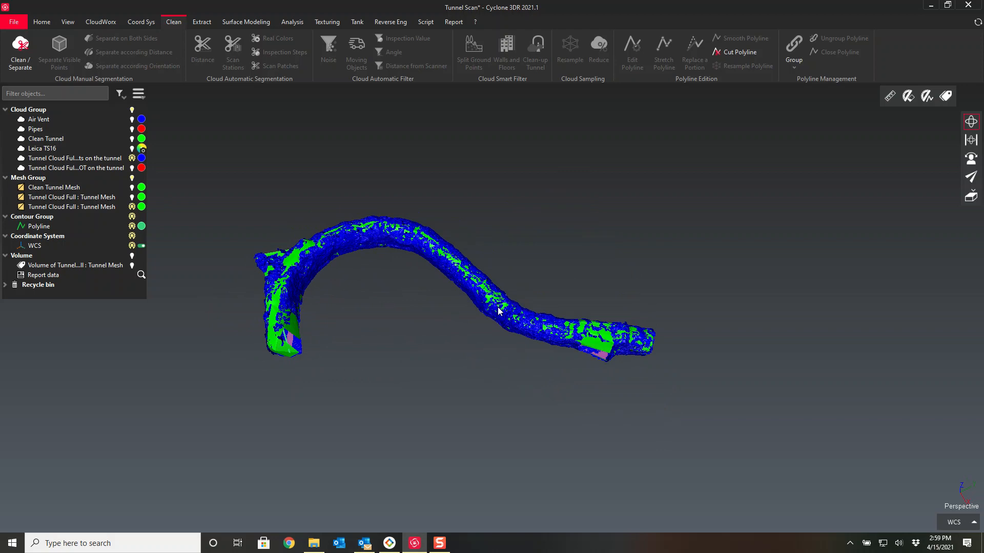
left_click(73, 158)
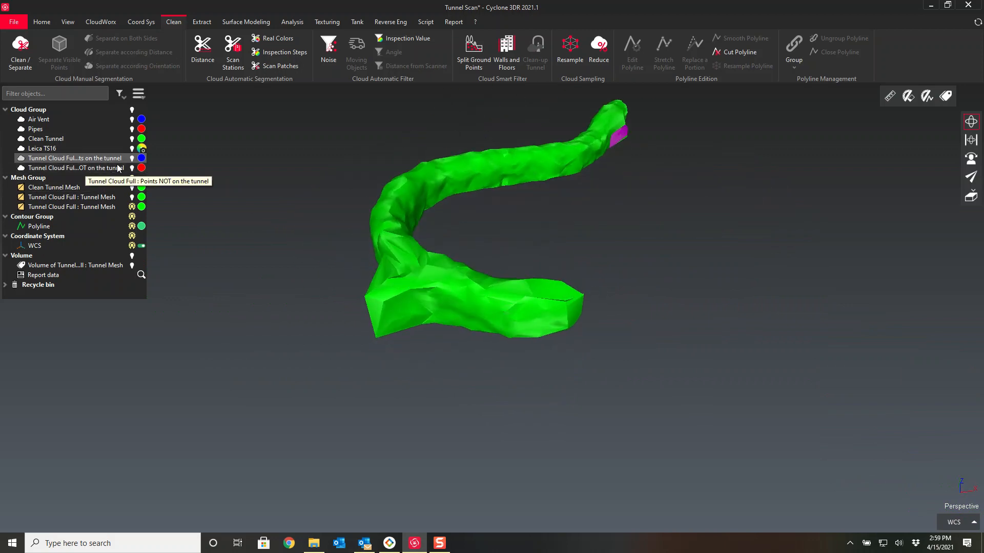
Step: Show the new Tunnel Mesh with the Smooth + Wire representation from its tree colour dot
left_click(141, 157)
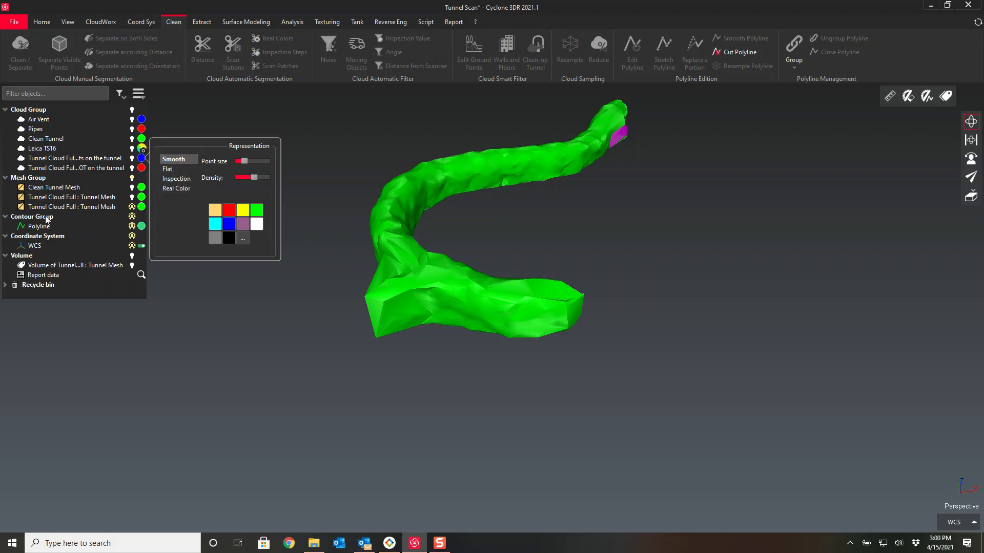
left_click(228, 224)
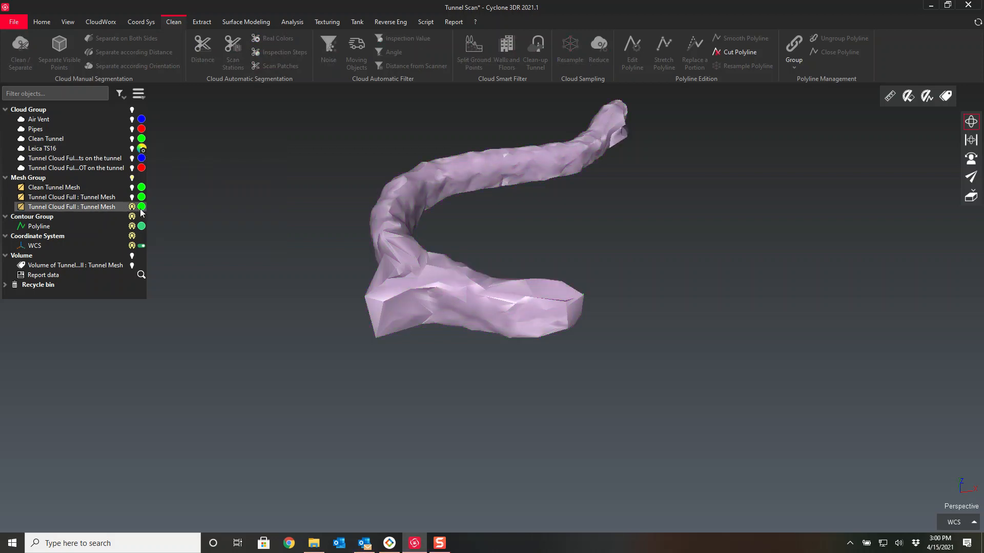
left_click(142, 207)
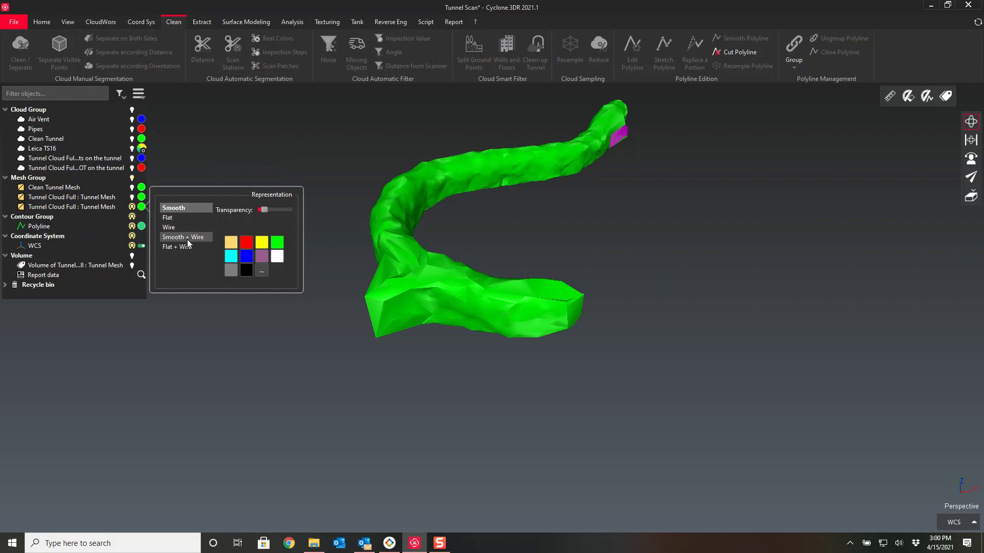
left_click(183, 237)
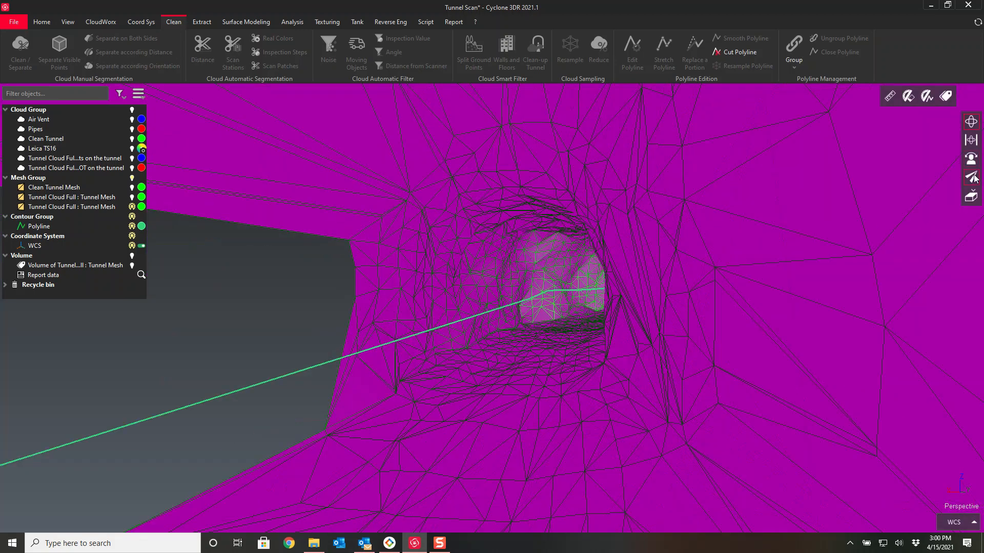
left_click(75, 168)
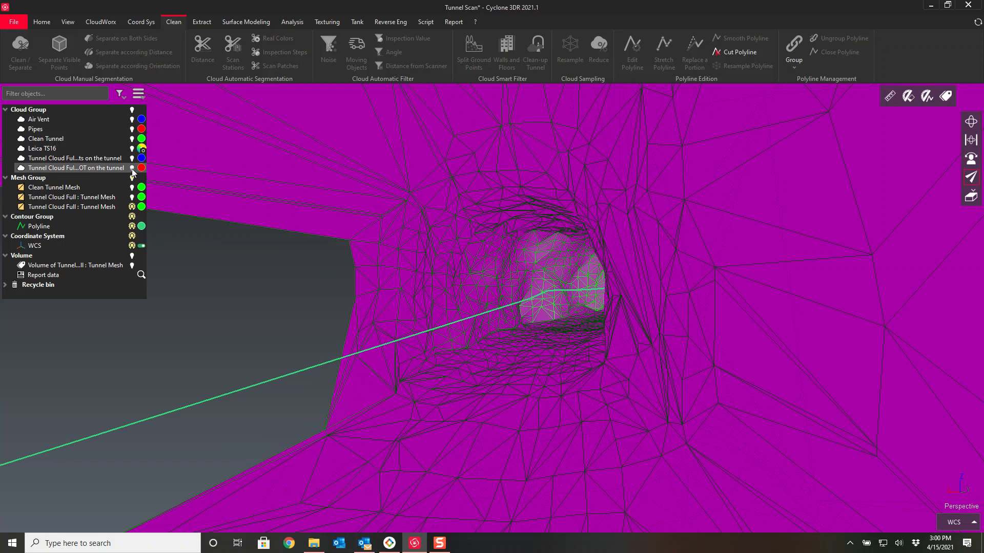
left_click(132, 168)
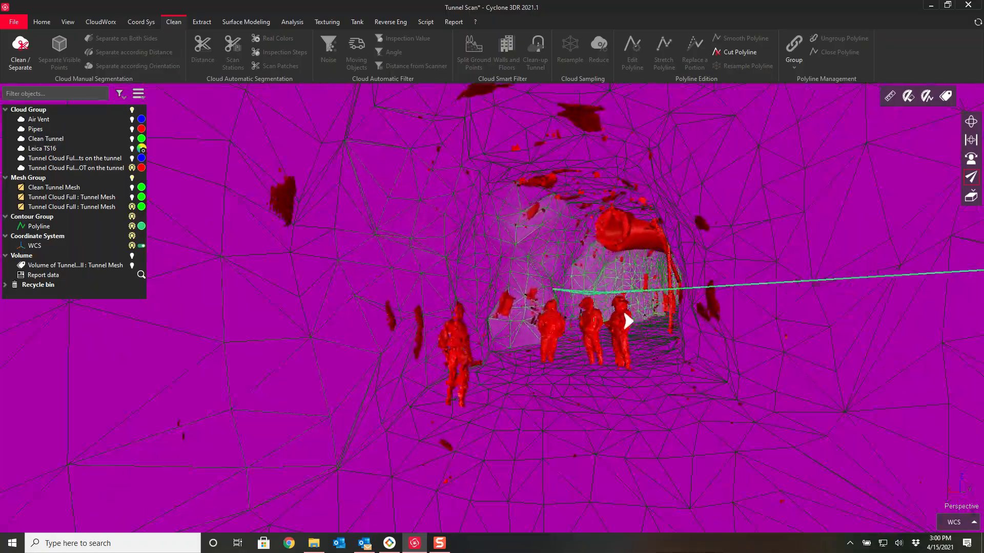
scroll("down", 3)
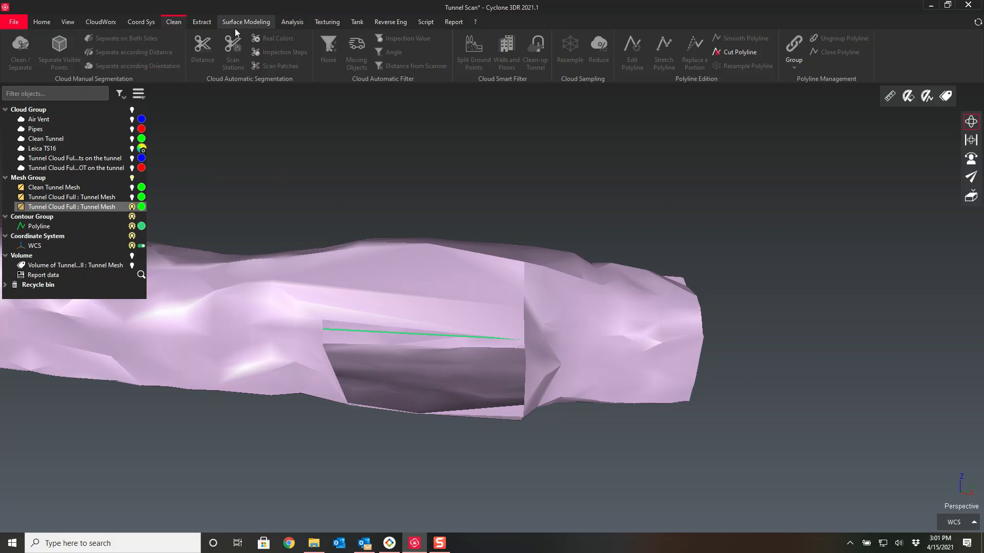
Step: Fill the wall opening in the tunnel mesh via Surface Modeling > Fill Holes, picking its border
left_click(246, 21)
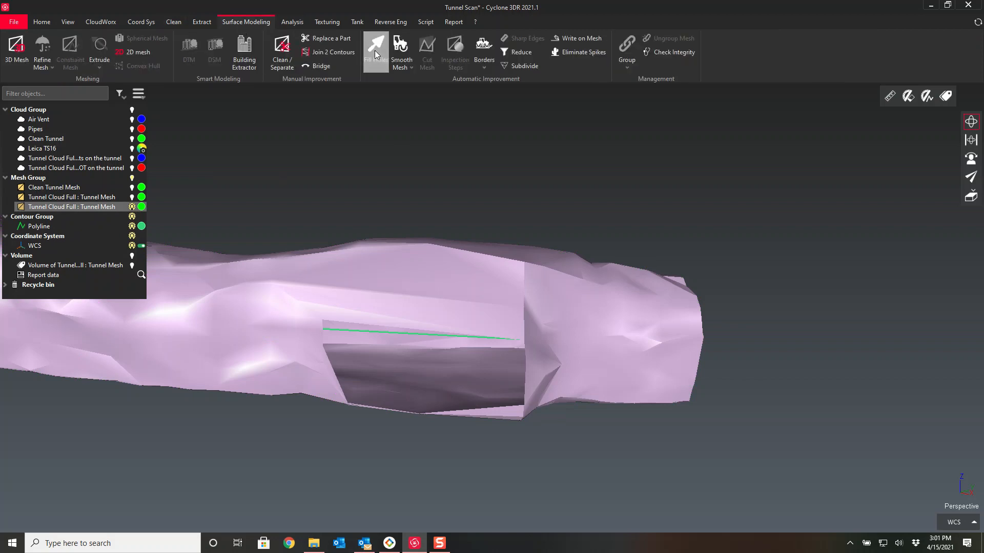
left_click(375, 52)
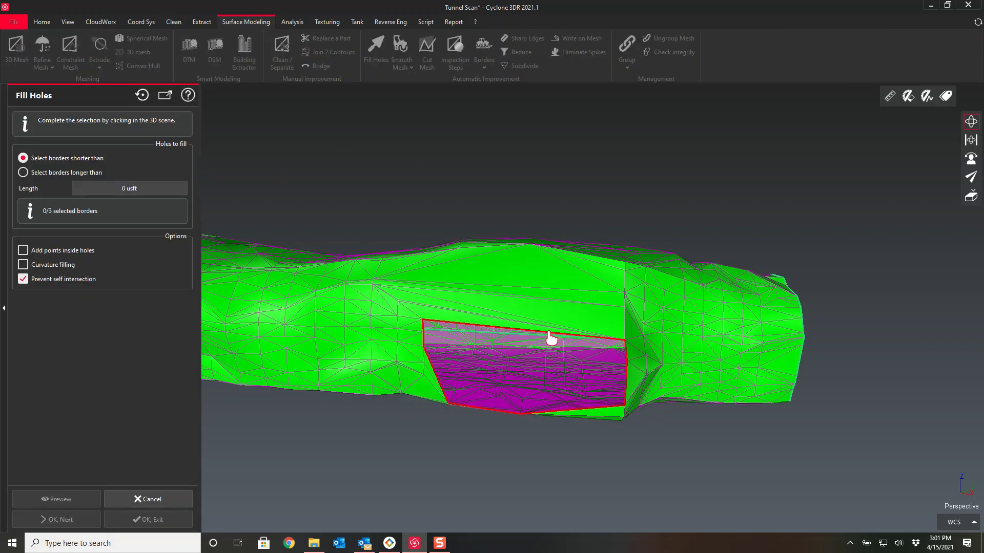
left_click(550, 339)
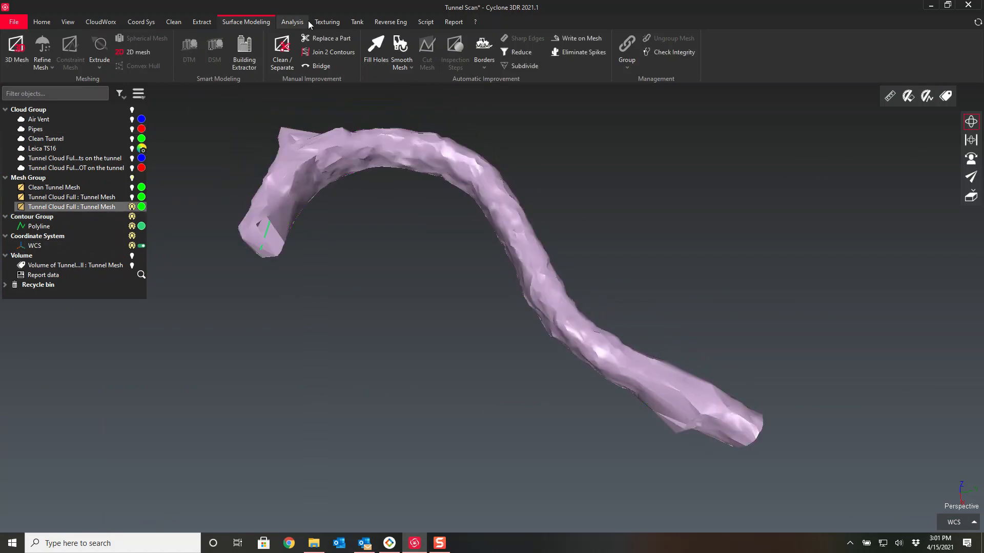
Step: Measure the tunnel mesh volume (about 3237.66 yd³) and keep its label in the scene
left_click(292, 22)
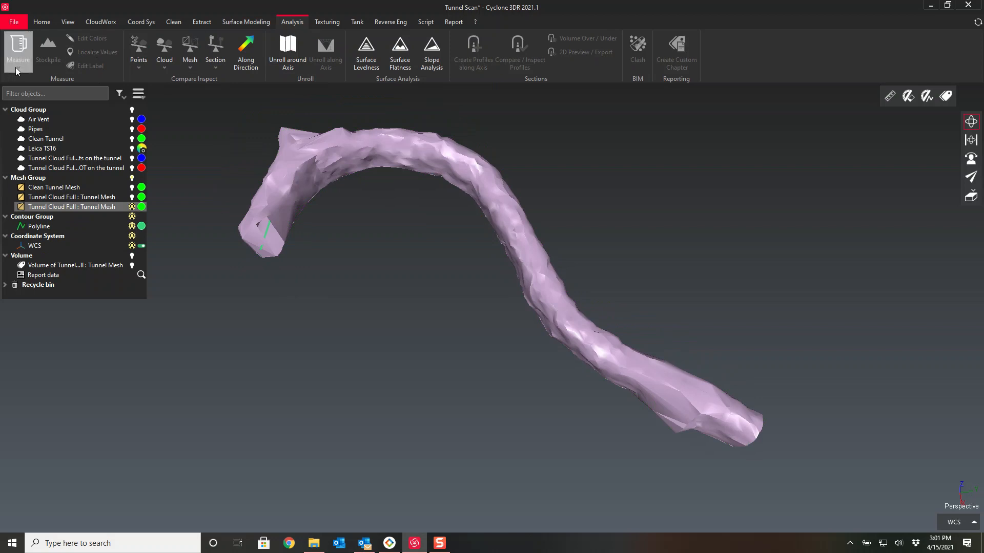
left_click(17, 50)
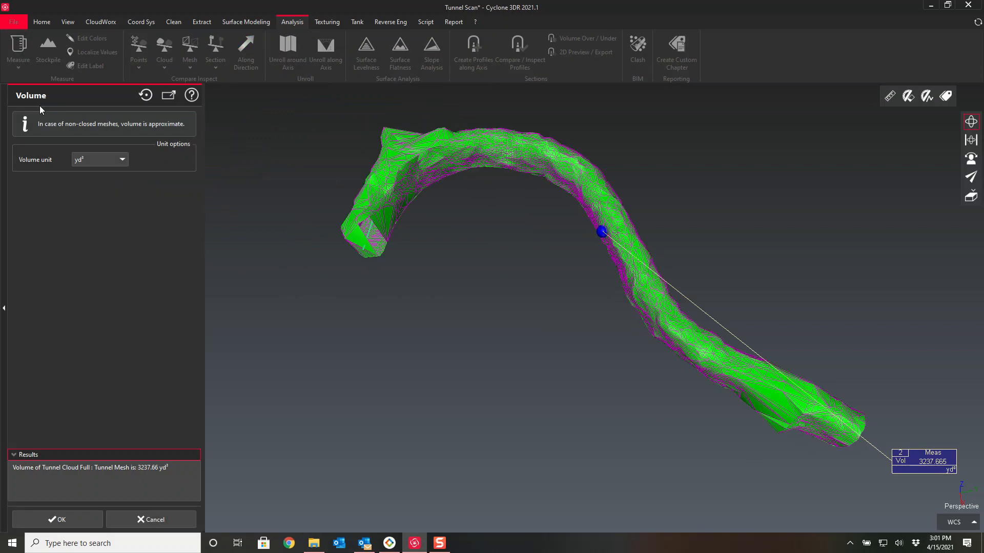
left_click(58, 519)
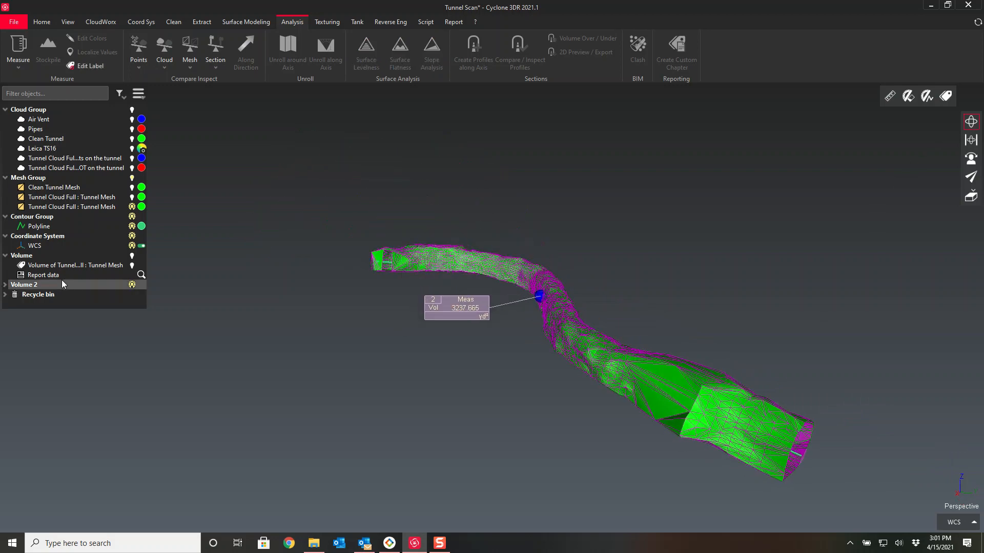
right_click(43, 275)
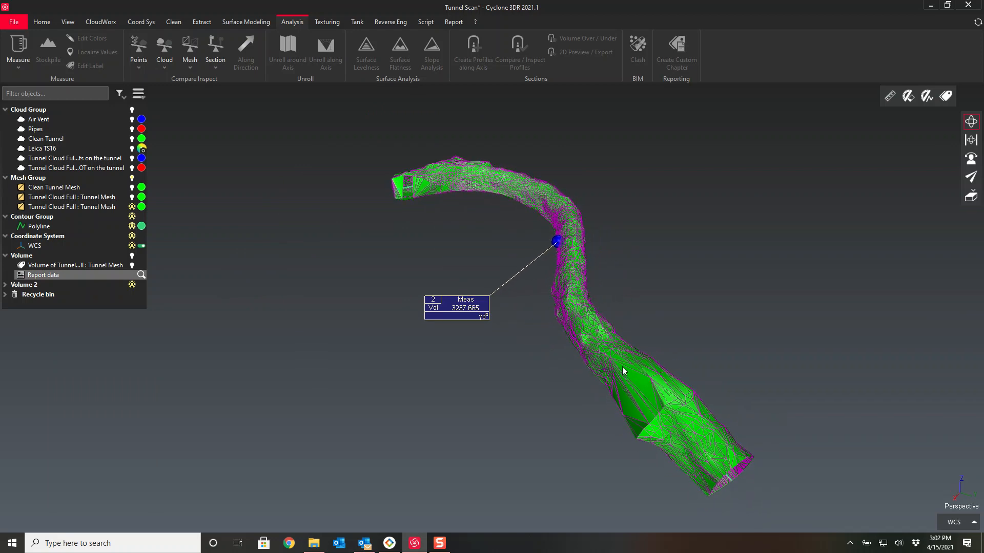
mouse_move(561, 322)
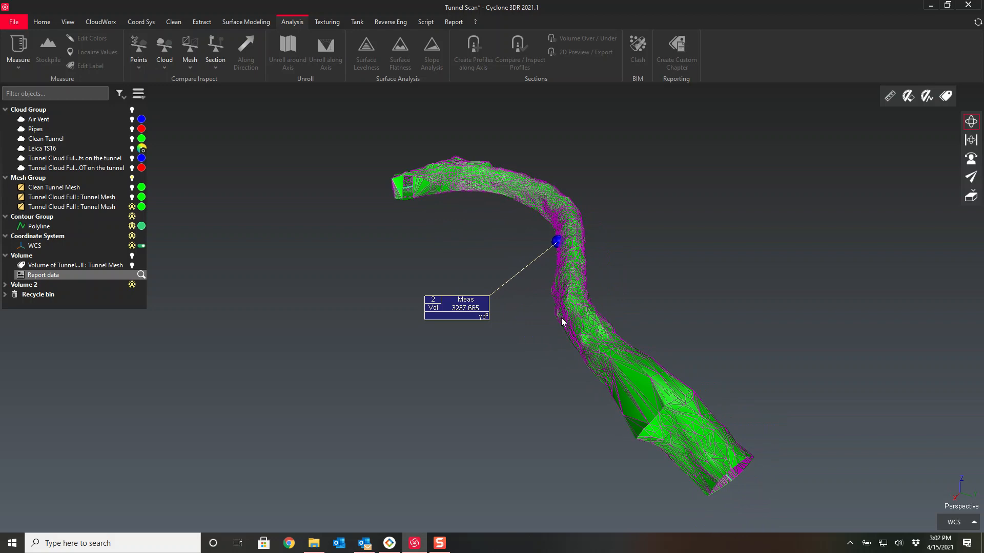
mouse_move(566, 315)
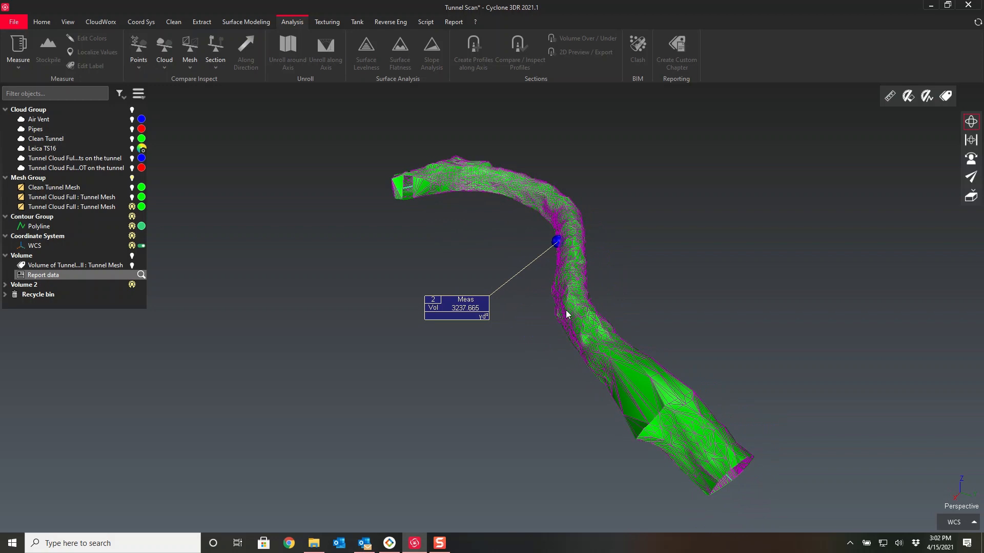